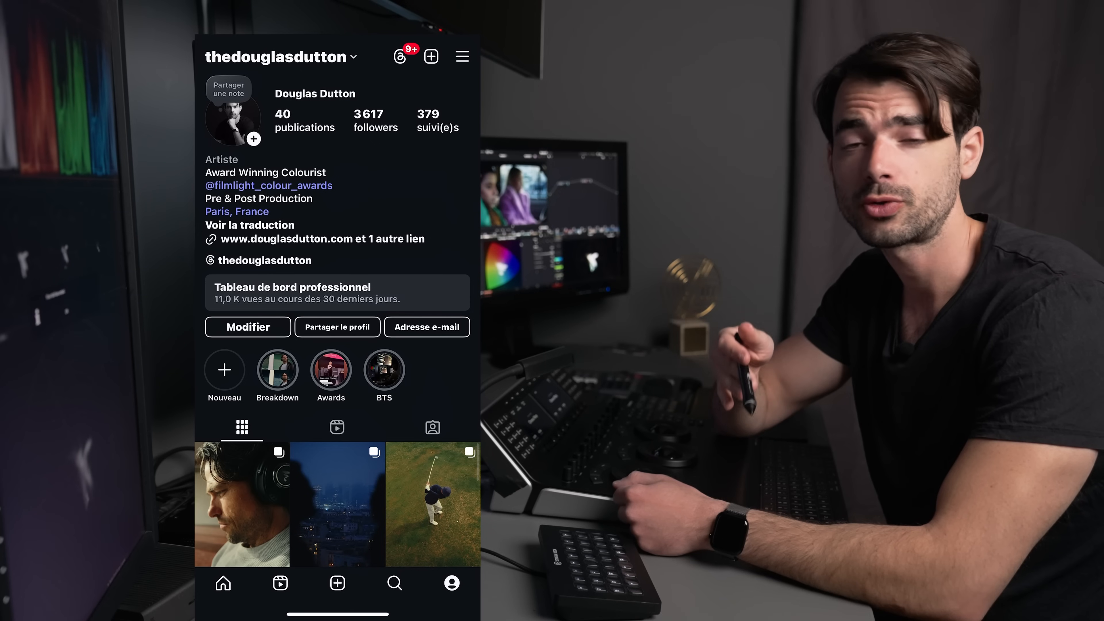
scroll("down", 3)
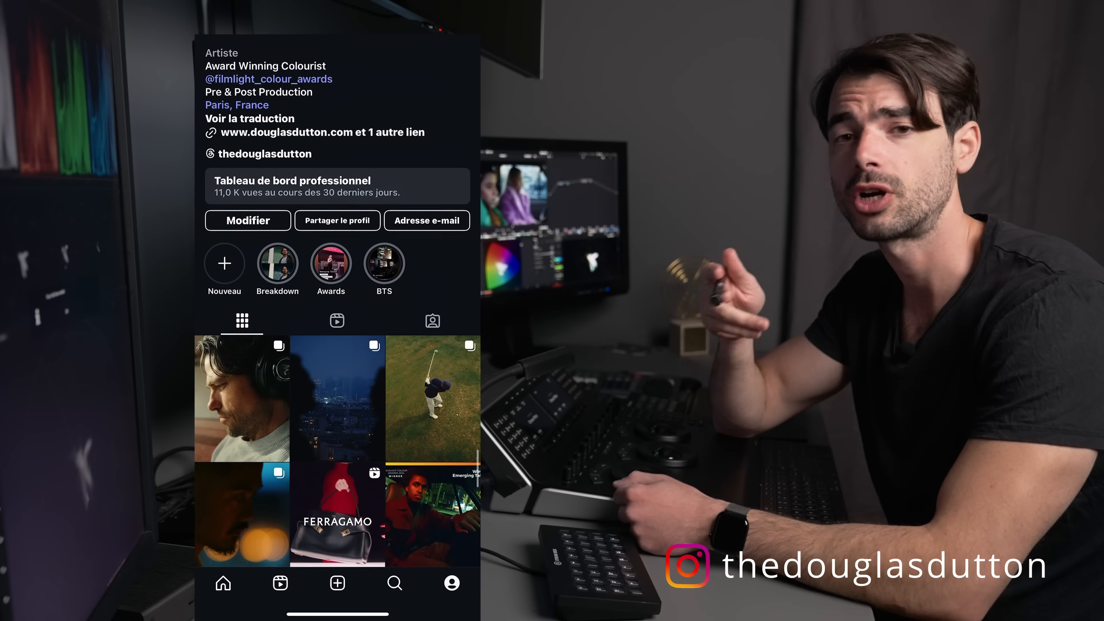